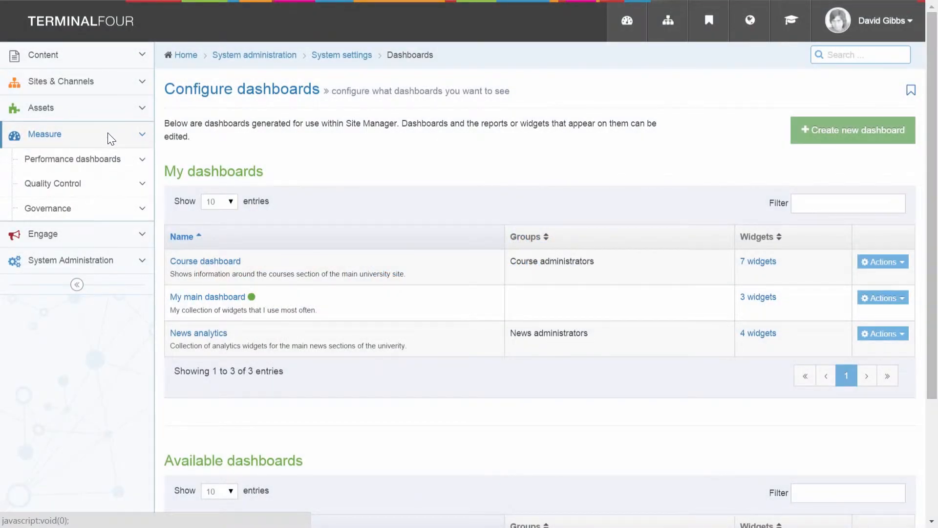
{"action": "mouse_move", "coordinate": [107, 210]}
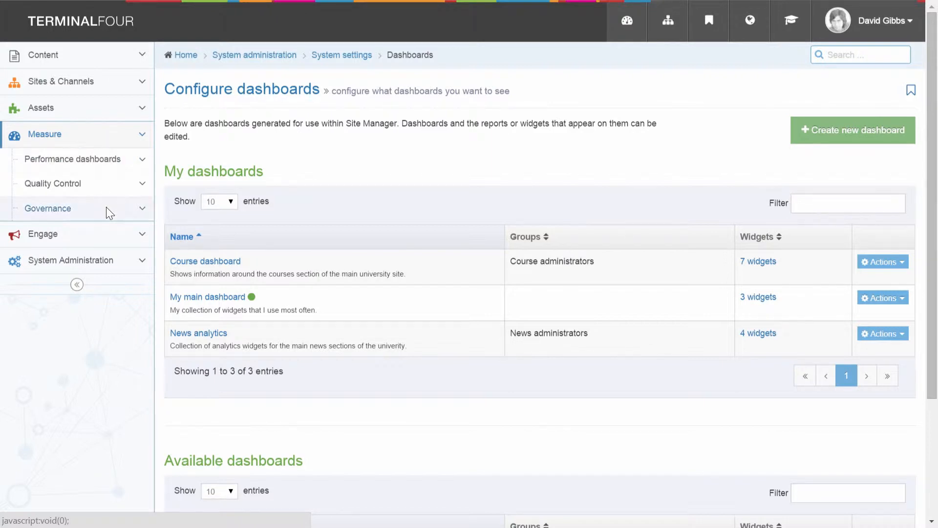
Expand Governance under Measure to list Content Owners and layout, navigation and content type usage
{"action": "left_click", "coordinate": [47, 208]}
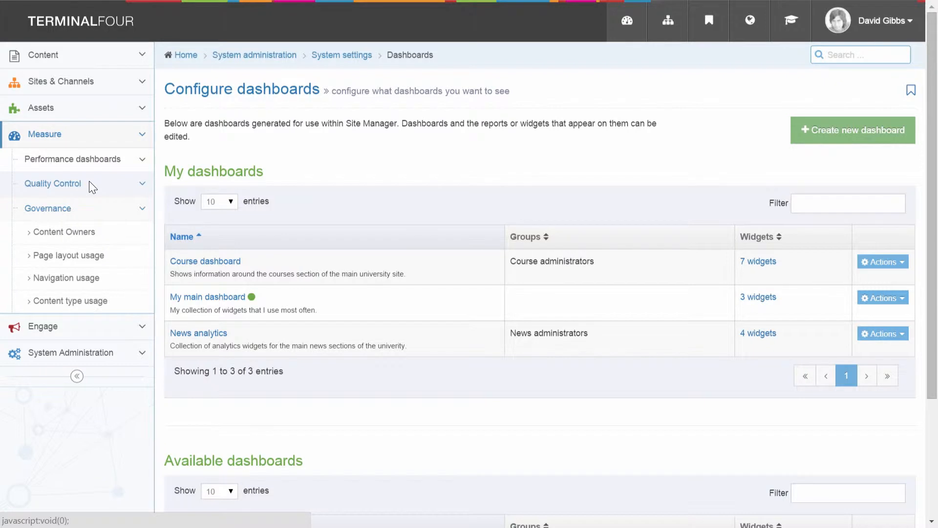
{"action": "left_click", "coordinate": [72, 158]}
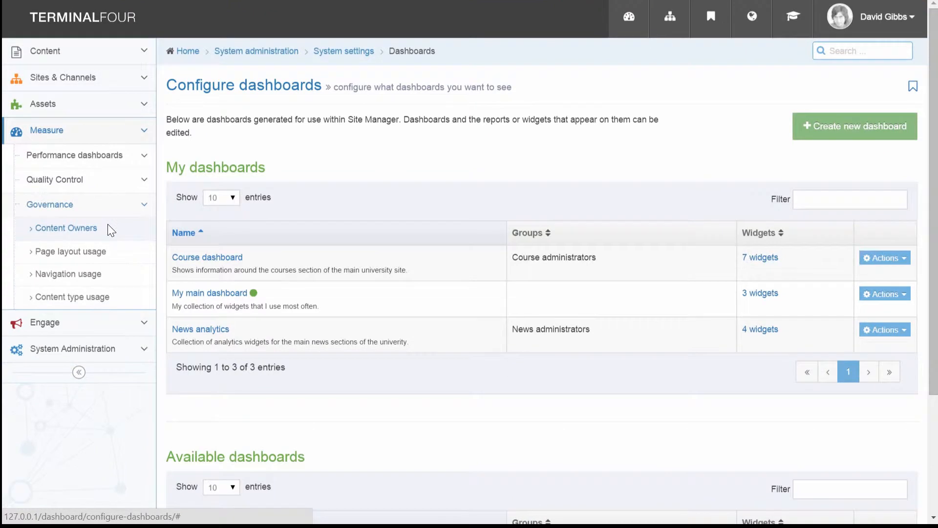
{"action": "mouse_move", "coordinate": [109, 229]}
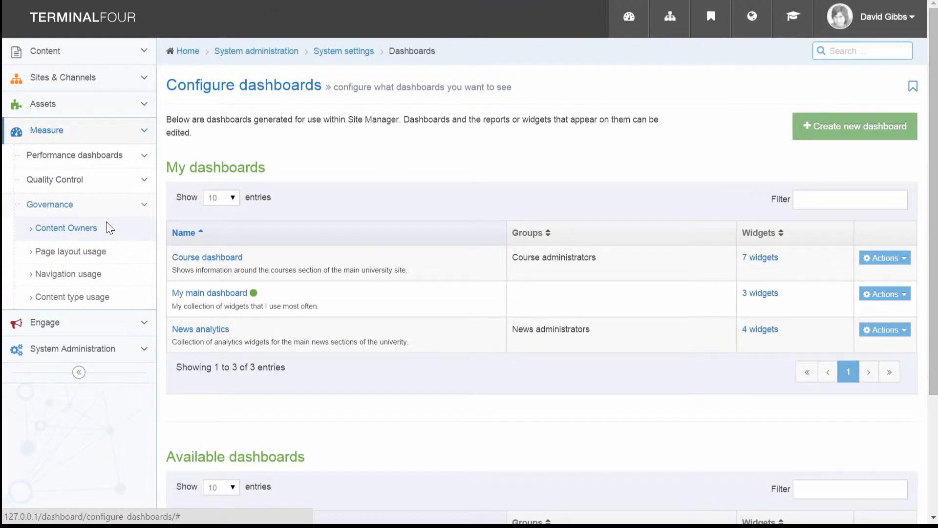
Expand Quality Control, view the Broken links report, then load the SEO report
{"action": "left_click", "coordinate": [54, 179]}
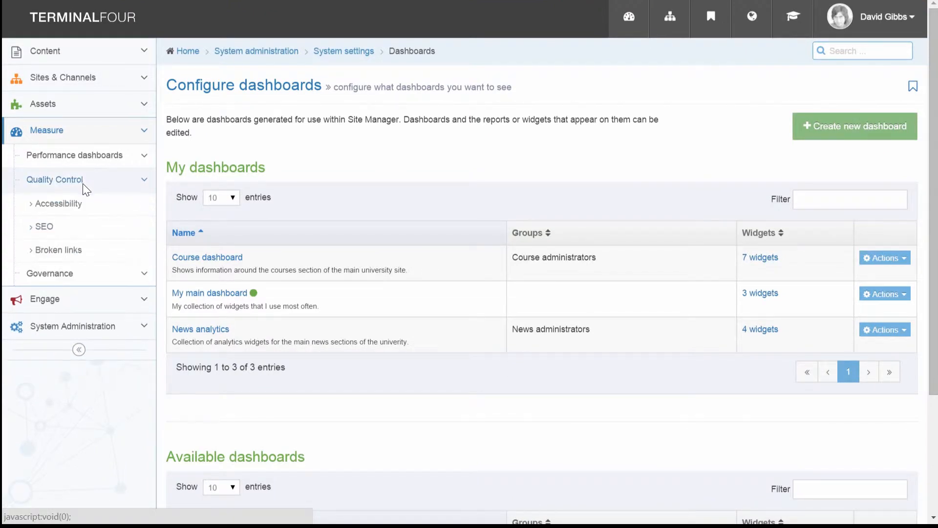
{"action": "mouse_move", "coordinate": [56, 250]}
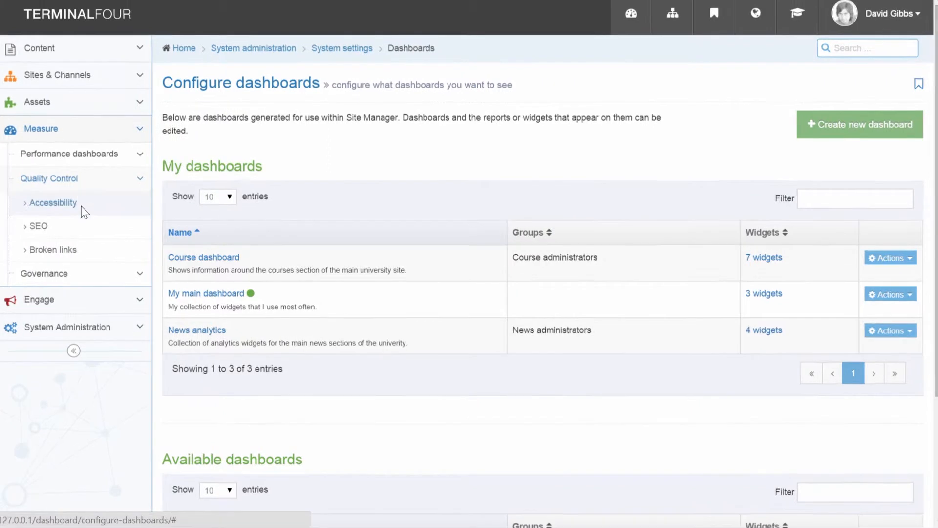
{"action": "left_click", "coordinate": [53, 250]}
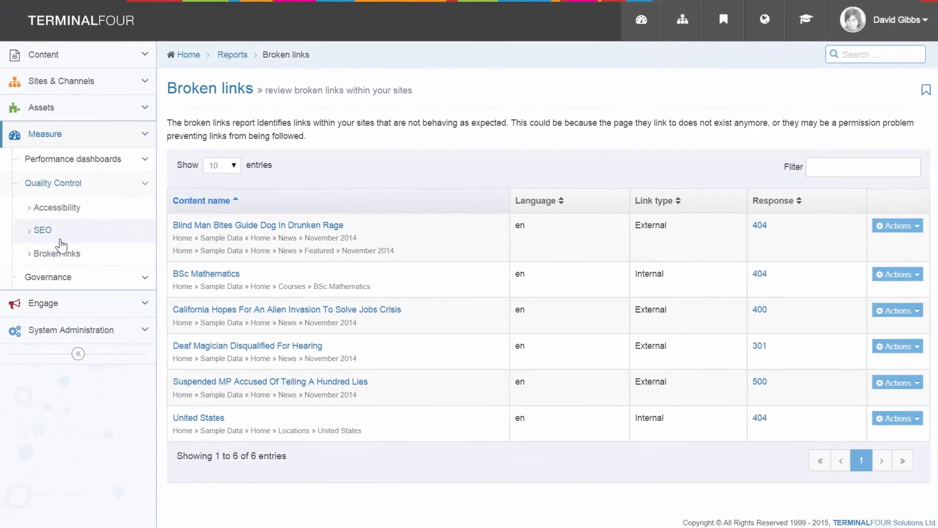
{"action": "left_click", "coordinate": [42, 229]}
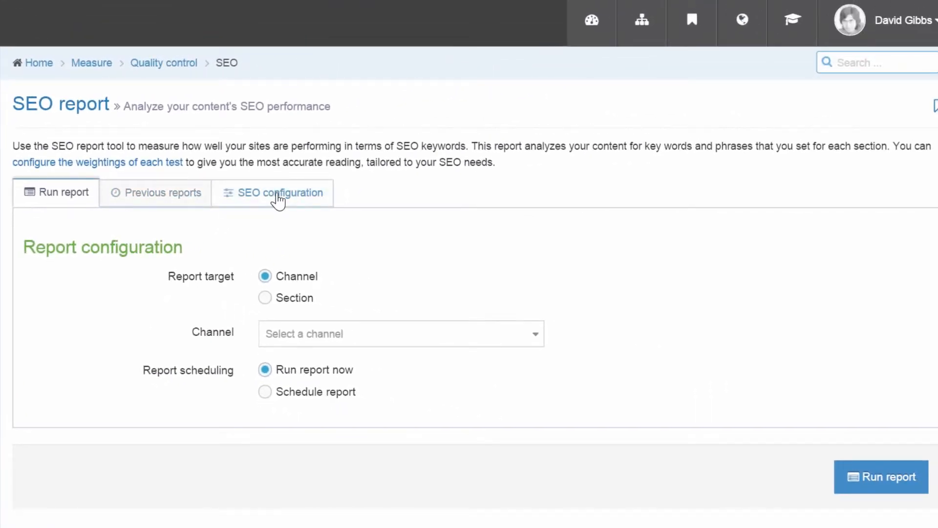
Show the SEO configuration tab with tests like H1 check and URL test and their weightings
{"action": "left_click", "coordinate": [280, 192]}
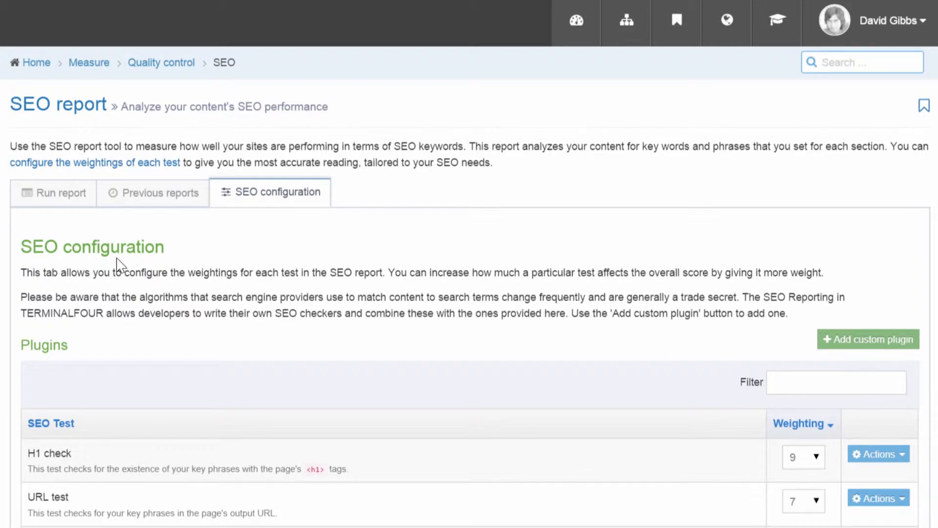
View SEO report results with the 85% average page score and detailed results table
{"action": "left_click", "coordinate": [53, 192]}
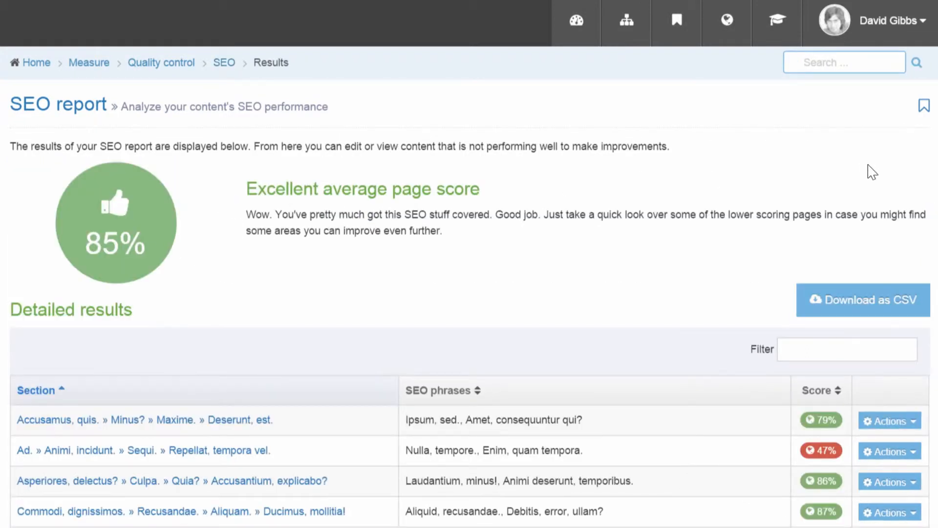
{"action": "scroll", "scroll_direction": "down", "scroll_amount": 3}
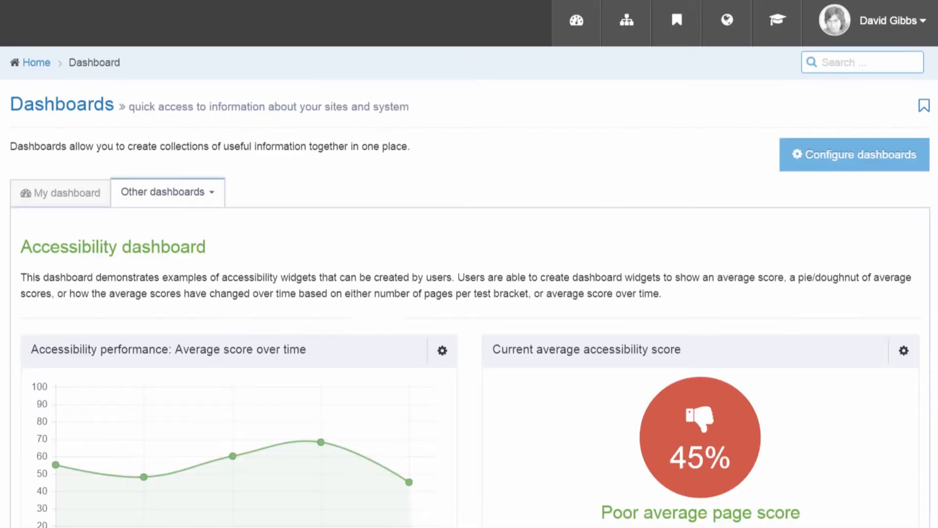
{"action": "mouse_move", "coordinate": [321, 256]}
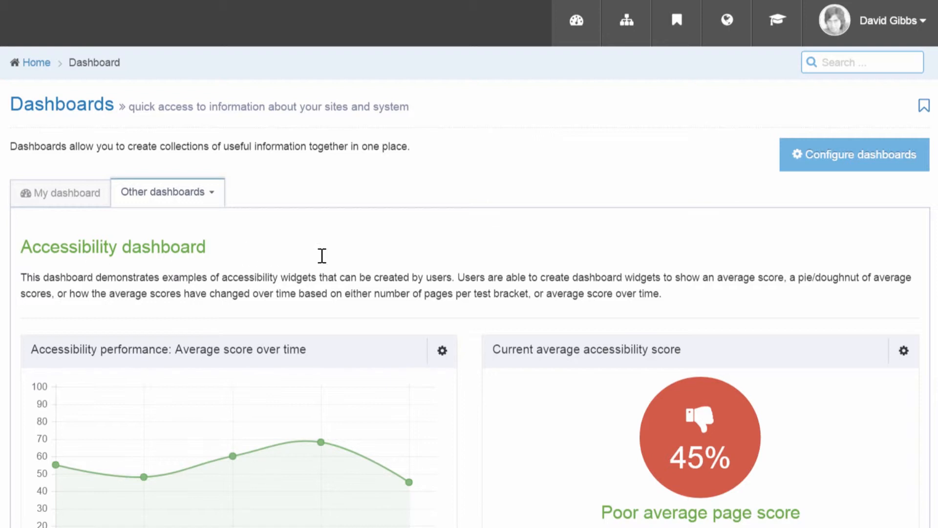
Scroll the Accessibility dashboard through the trend chart and University site doughnut chart
{"action": "scroll", "scroll_direction": "down", "scroll_amount": 3}
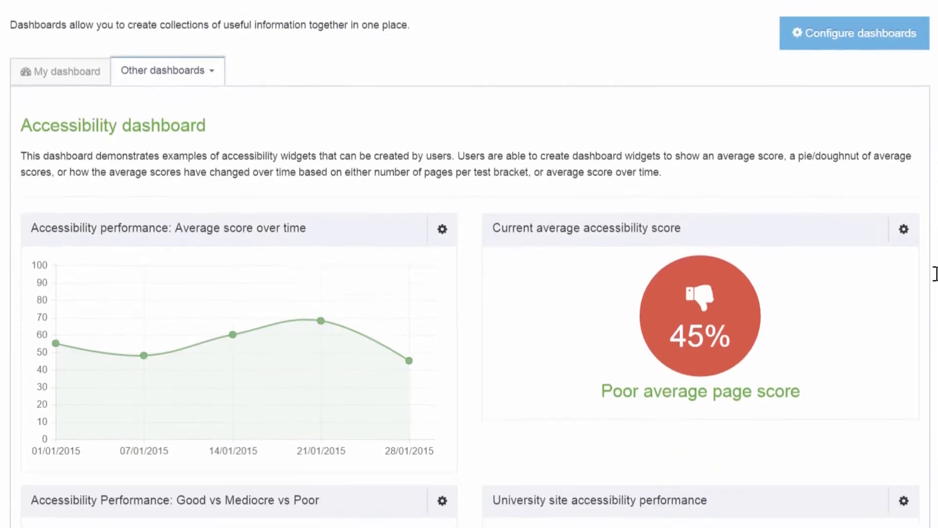
{"action": "scroll", "scroll_direction": "down", "scroll_amount": 3}
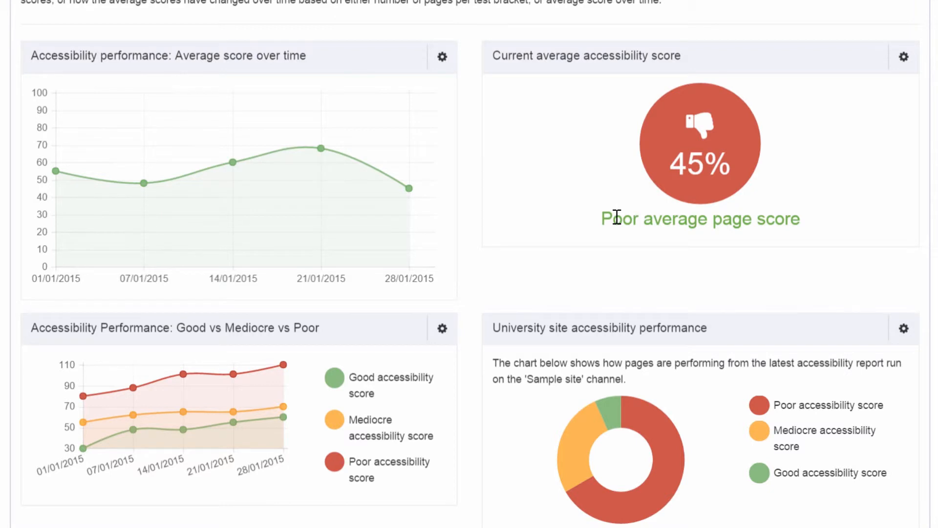
{"action": "scroll", "scroll_direction": "down", "scroll_amount": 3}
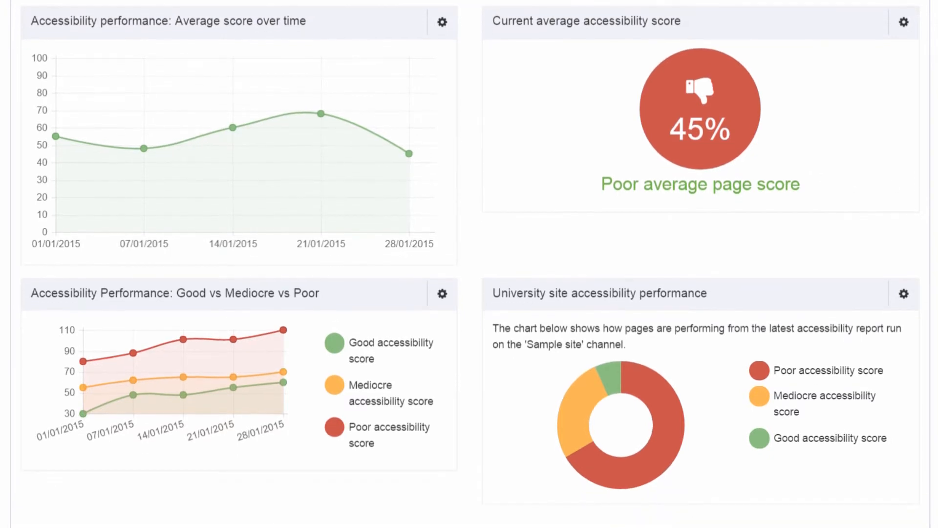
{"action": "mouse_move", "coordinate": [870, 237]}
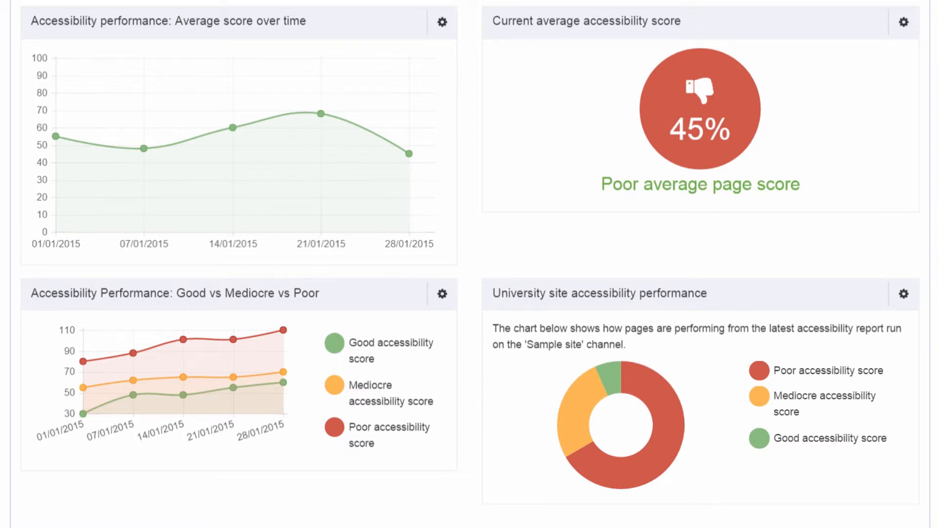
{"action": "mouse_move", "coordinate": [222, 386]}
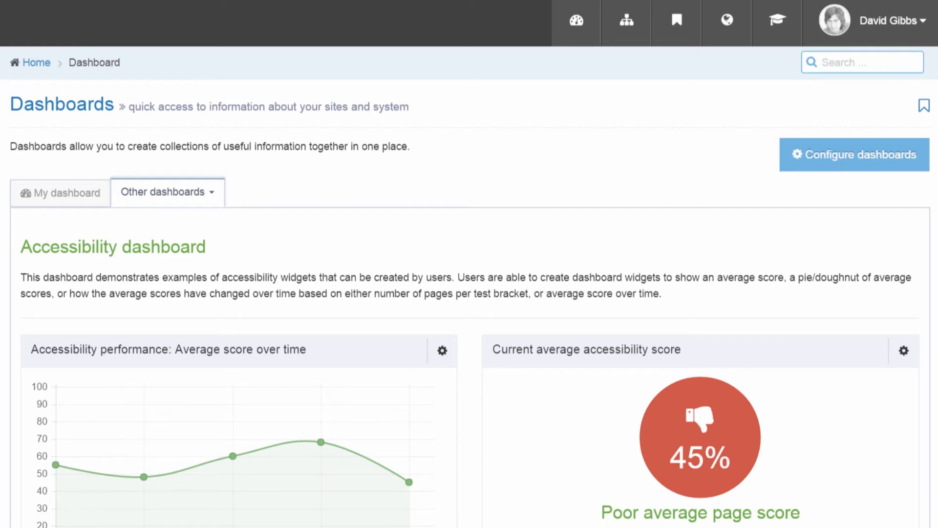
{"action": "mouse_move", "coordinate": [842, 155]}
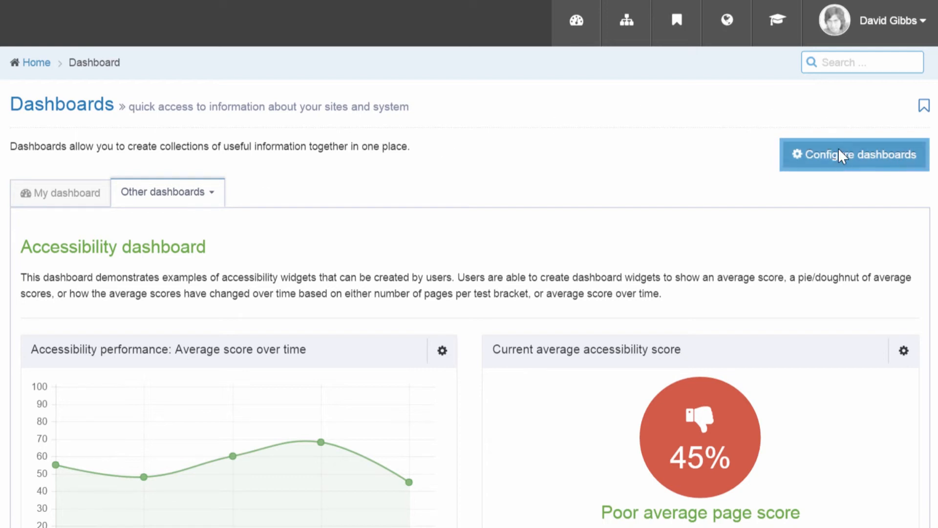